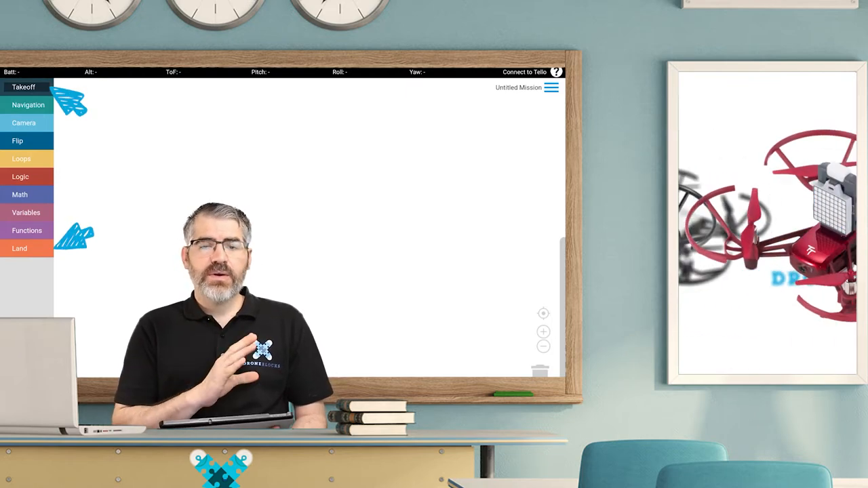
Place separate takeoff, land and 'fly forward 20 in' blocks on the canvas.
left_click(25, 87)
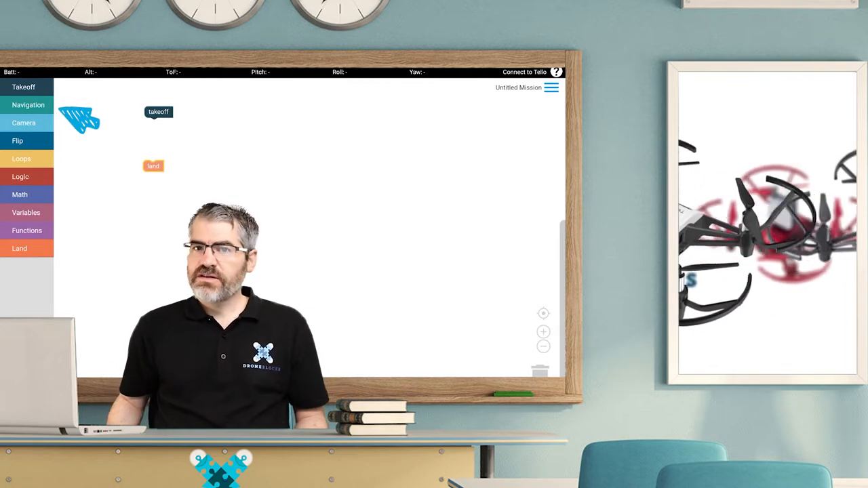
left_click(28, 104)
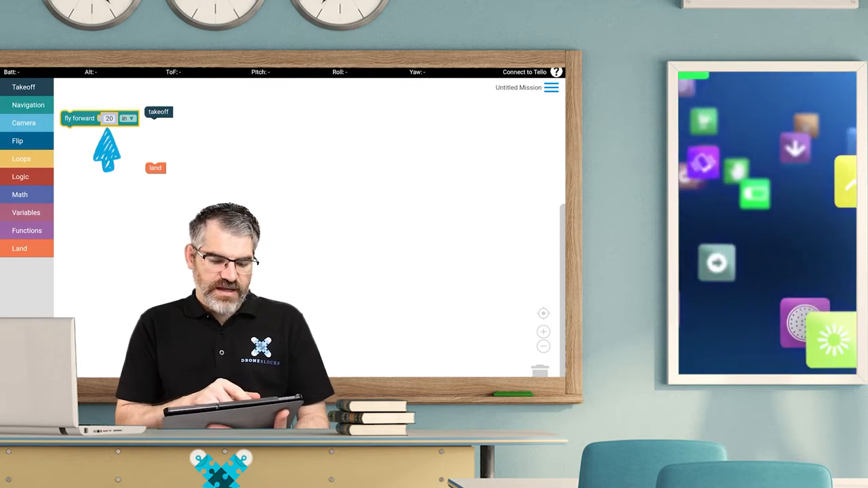
Change the fly forward distance to 60 in and move the block toward takeoff.
left_click(108, 118)
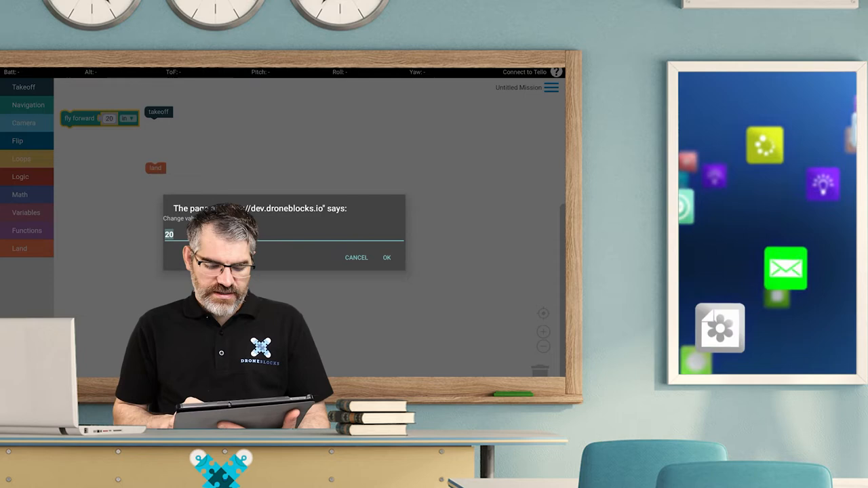
type("6")
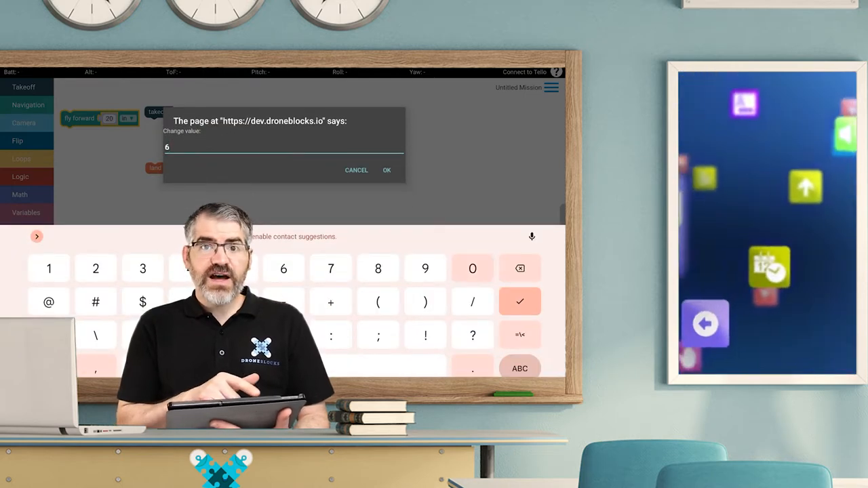
left_click(387, 169)
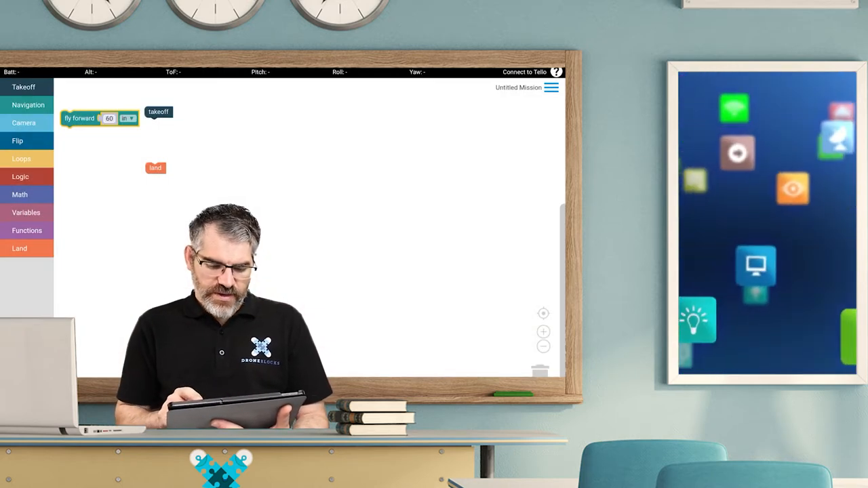
left_click_drag(78, 118, 173, 137)
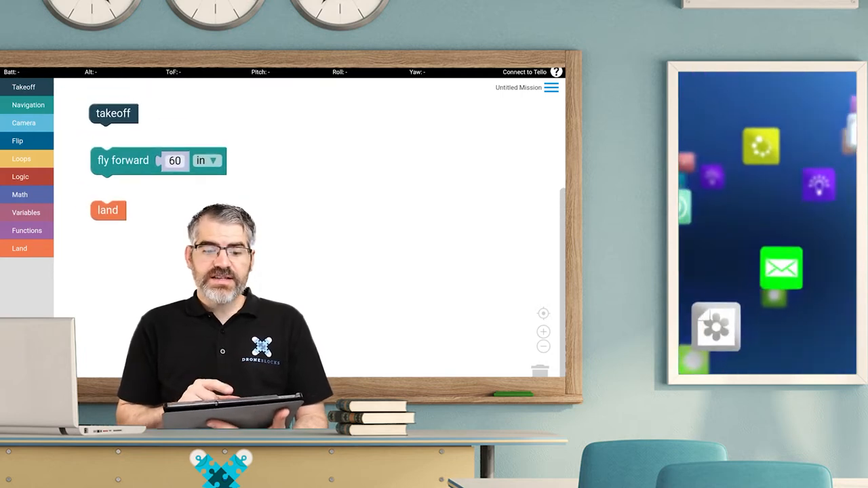
Snap takeoff, fly forward 60 in and land into one connected stack.
left_click(123, 160)
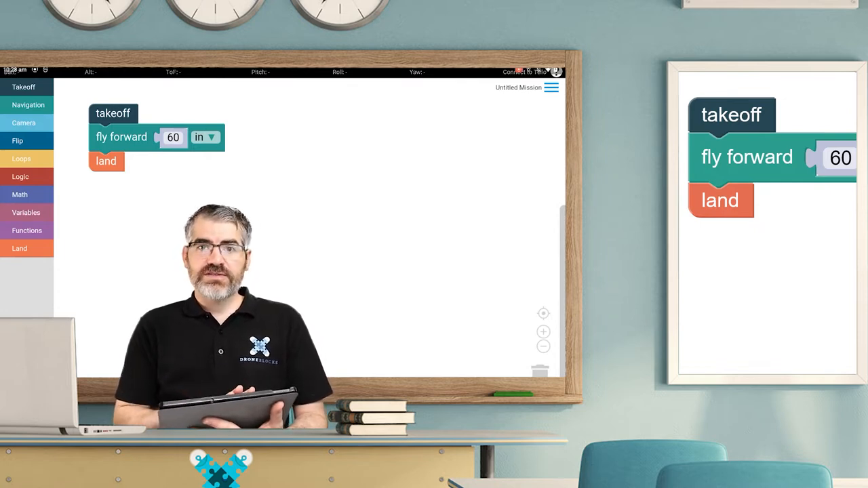
Join the TELLO Wi-Fi network in Android Settings and return to DroneBlocks.
scroll("down", 3)
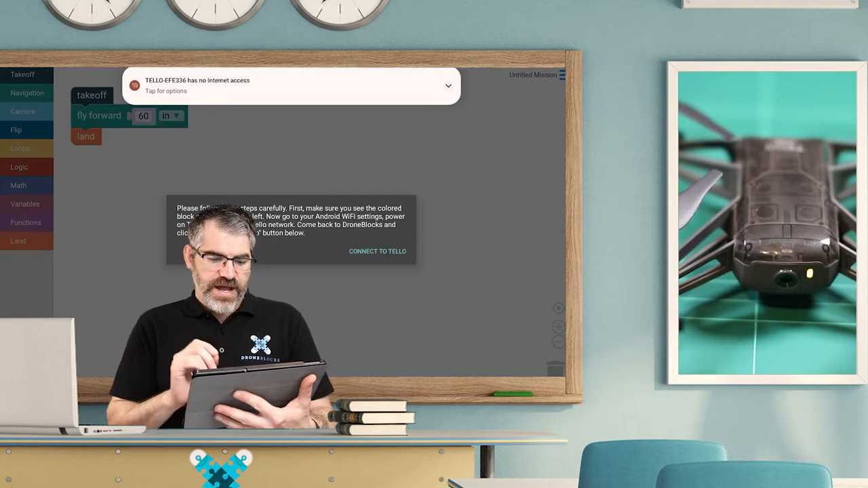
Connect to the Tello so its live camera feed appears.
left_click(377, 250)
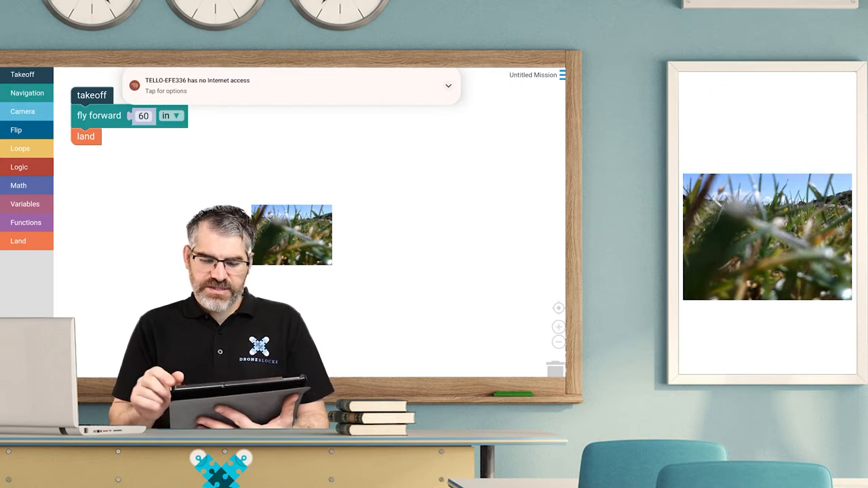
left_click(562, 74)
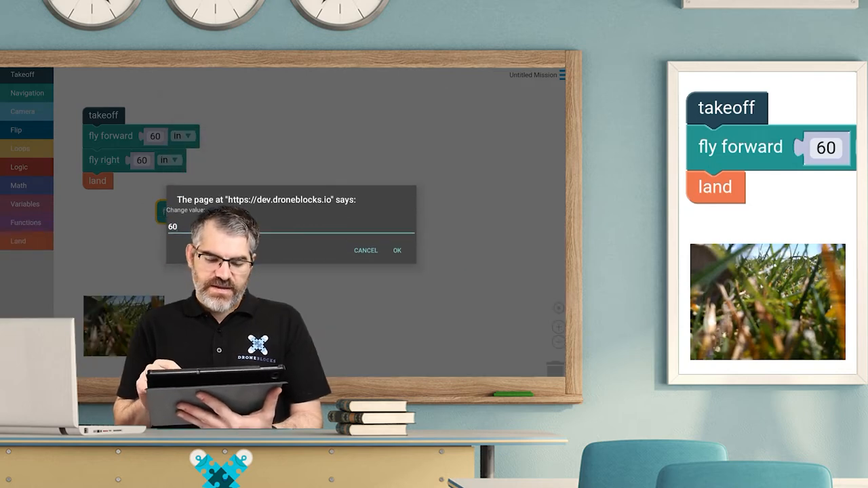
Confirm the 60 in distance and start editing the fly left distance.
left_click(396, 251)
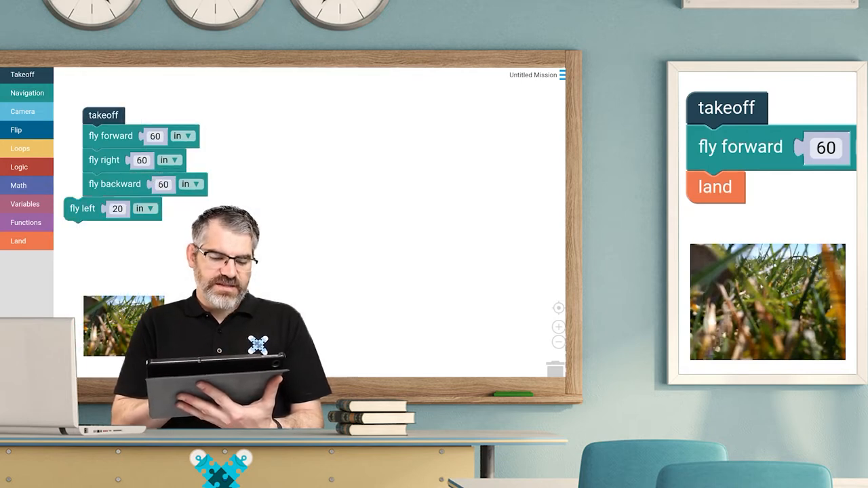
left_click(117, 208)
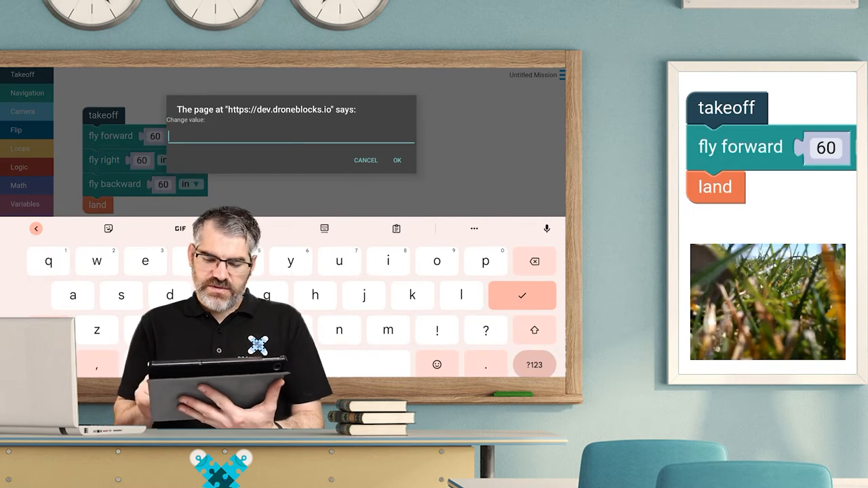
left_click(397, 160)
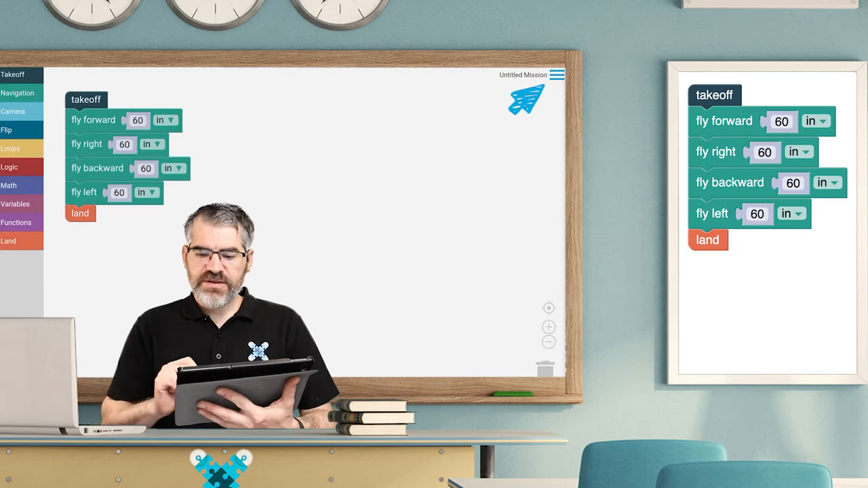
With fly left set to 60 in before land, open the main menu.
left_click(558, 77)
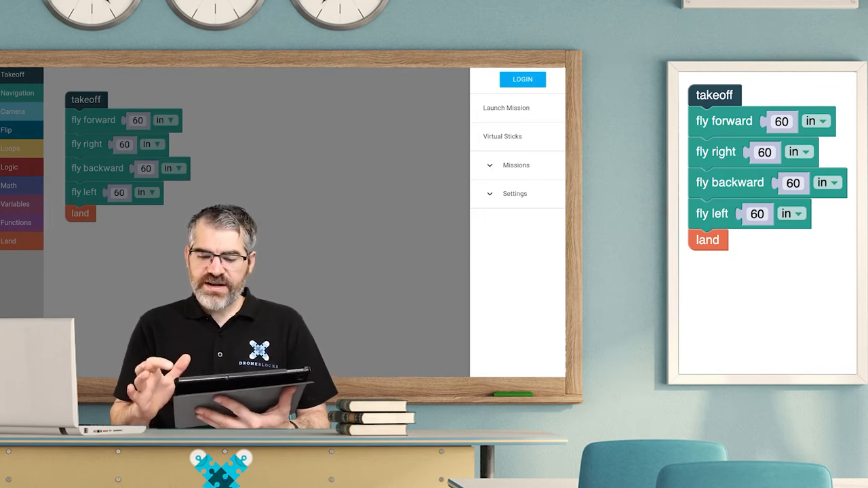
Show the main menu with the signed-in account and Launch Mission option.
left_click(522, 79)
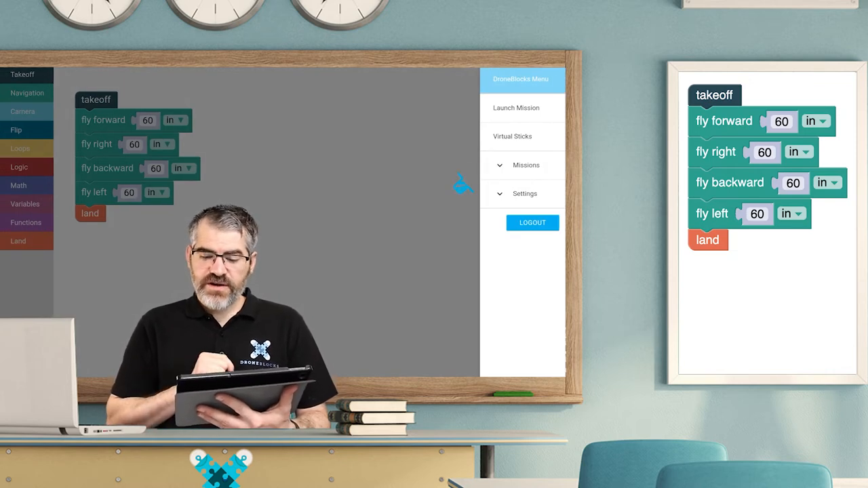
Save the square flight mission under the title '60 inch square'.
left_click(525, 165)
type("60 inch squar")
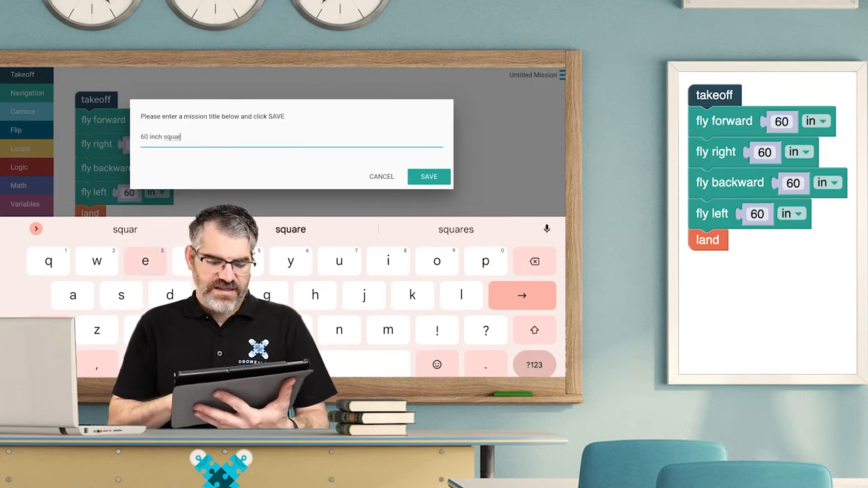
type("e")
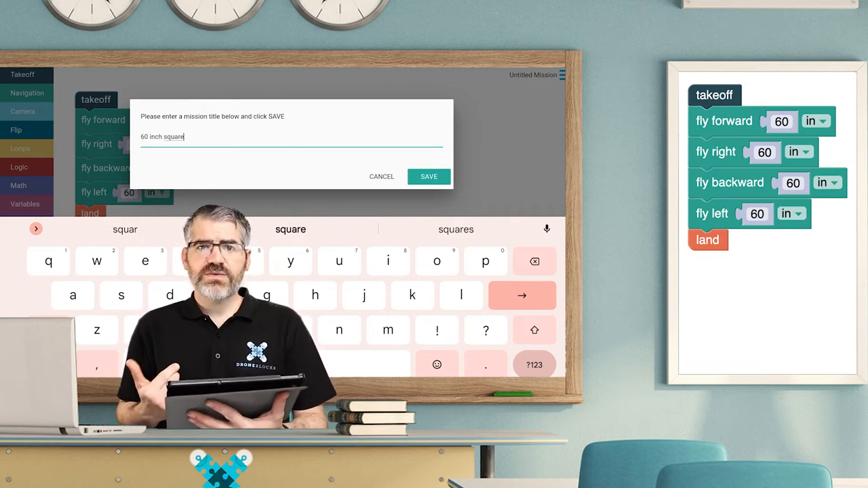
left_click(428, 176)
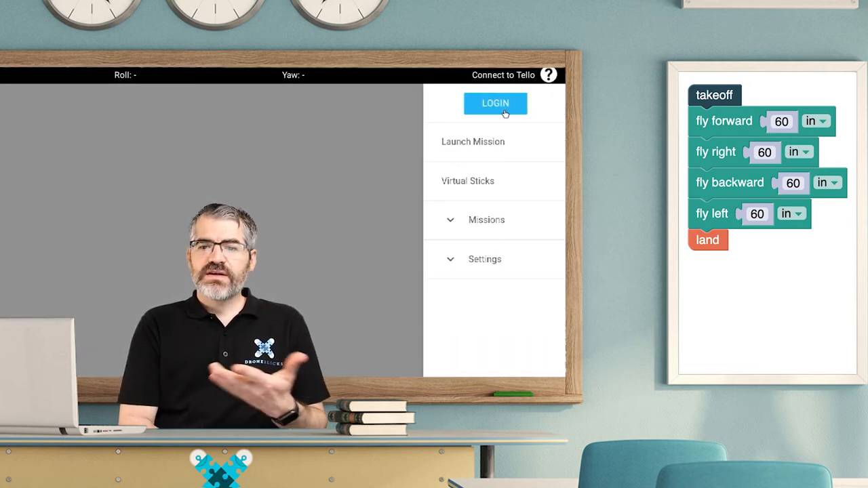
Log in on the Chromebook and open My Missions from the Missions menu.
left_click(495, 103)
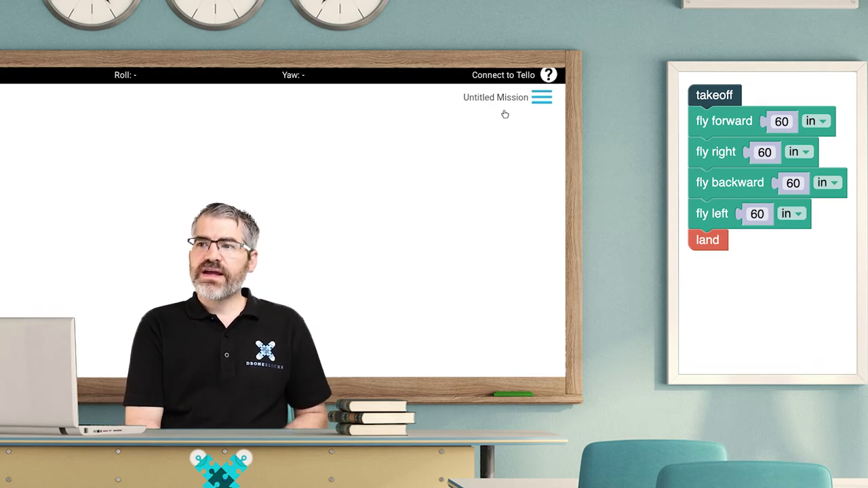
left_click(540, 97)
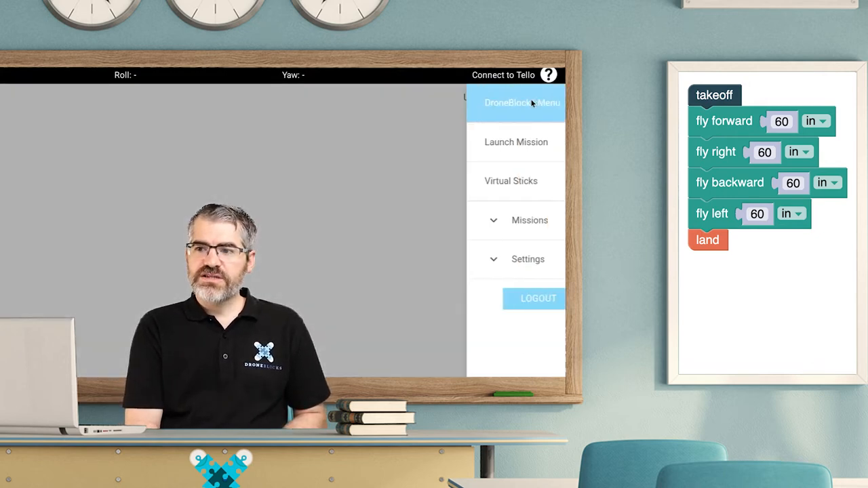
left_click(516, 221)
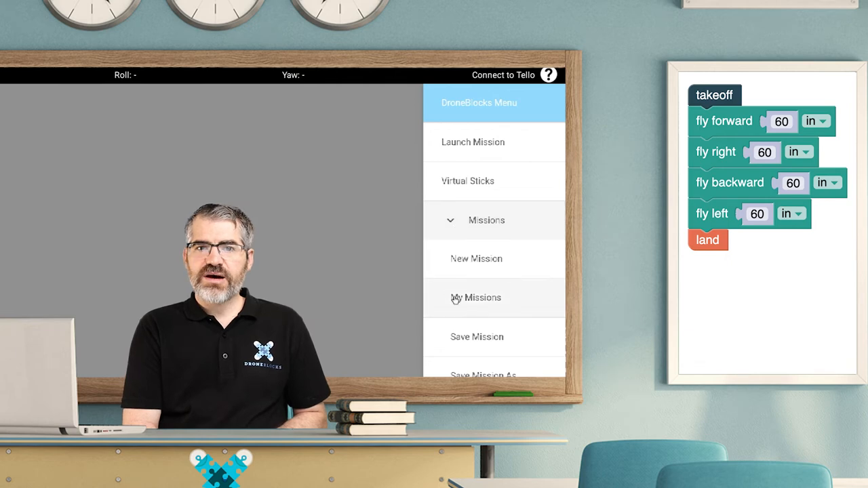
left_click(476, 298)
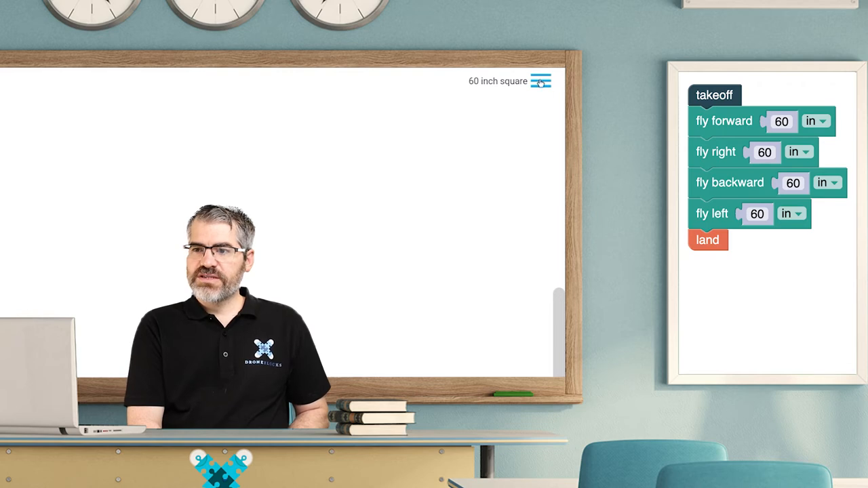
Save the updated '60 inch square' mission from the menu, then reopen the menu.
left_click(542, 82)
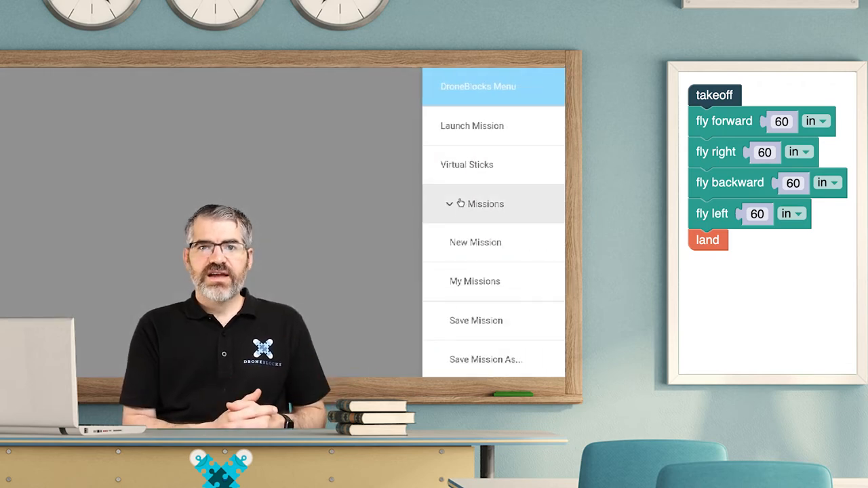
left_click(476, 320)
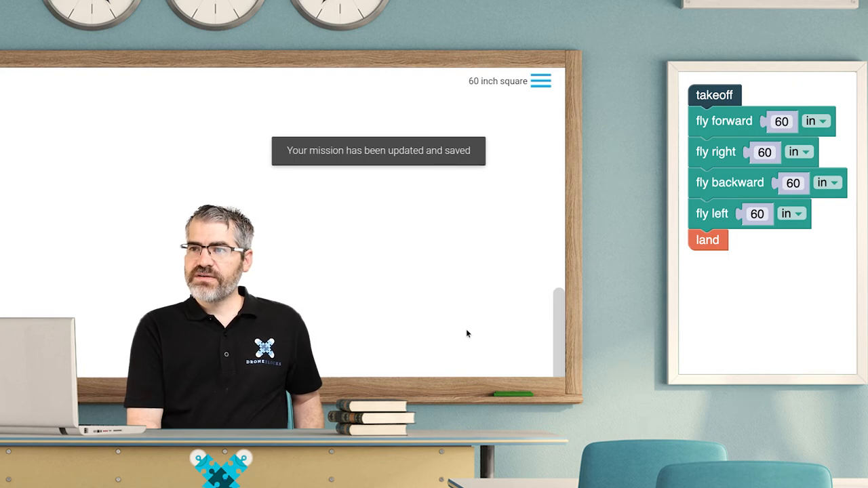
left_click(543, 81)
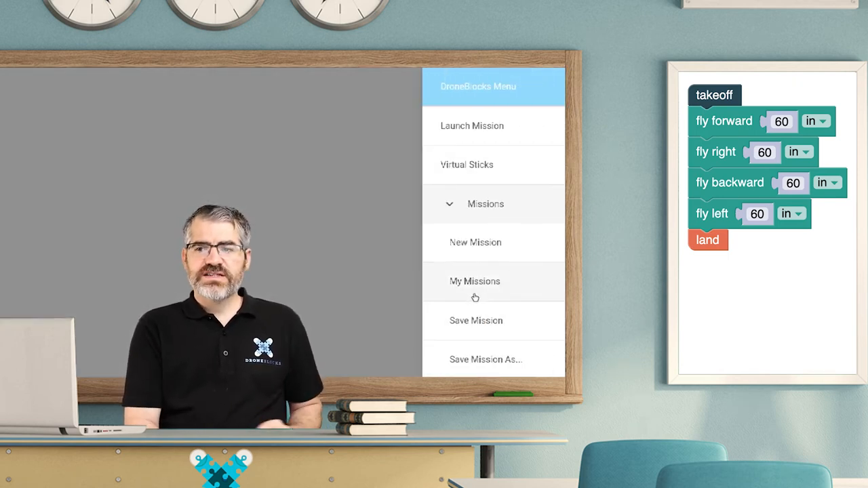
Show share links for the newest mission in My Missions and copy the desktop link.
left_click(475, 281)
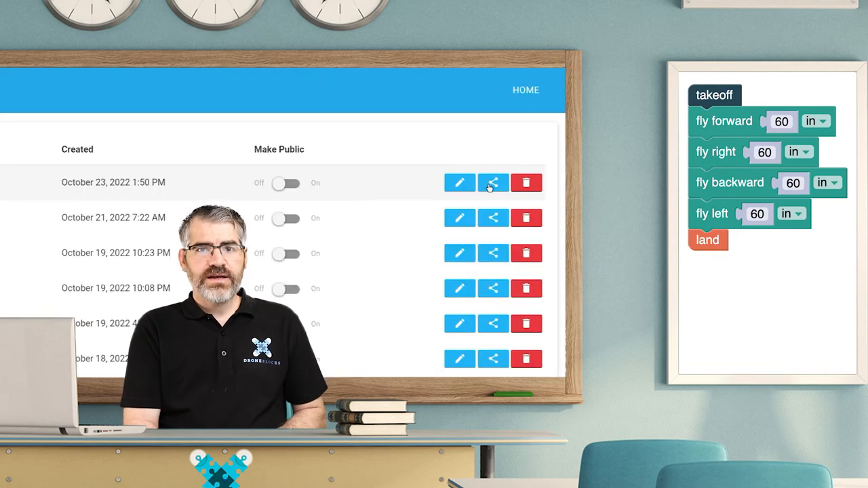
left_click(493, 183)
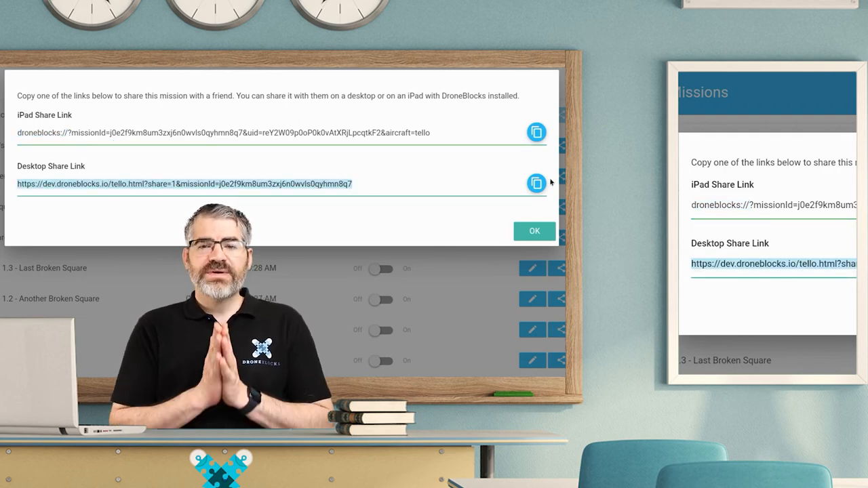
left_click(535, 183)
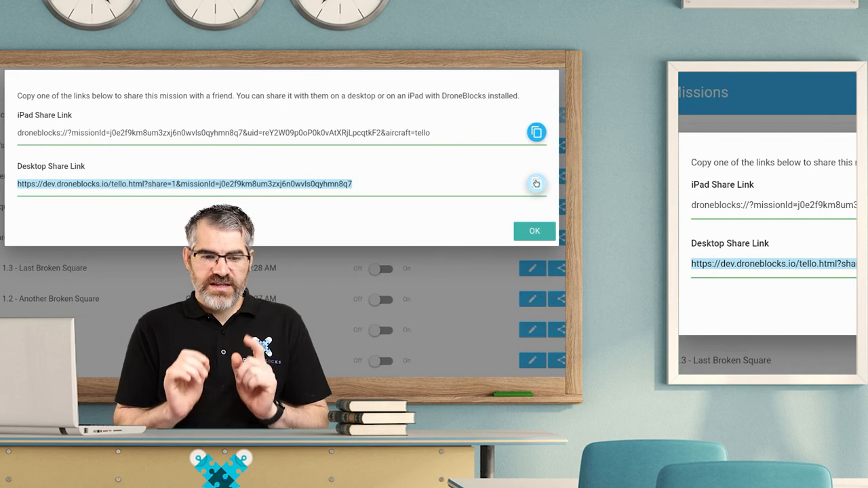